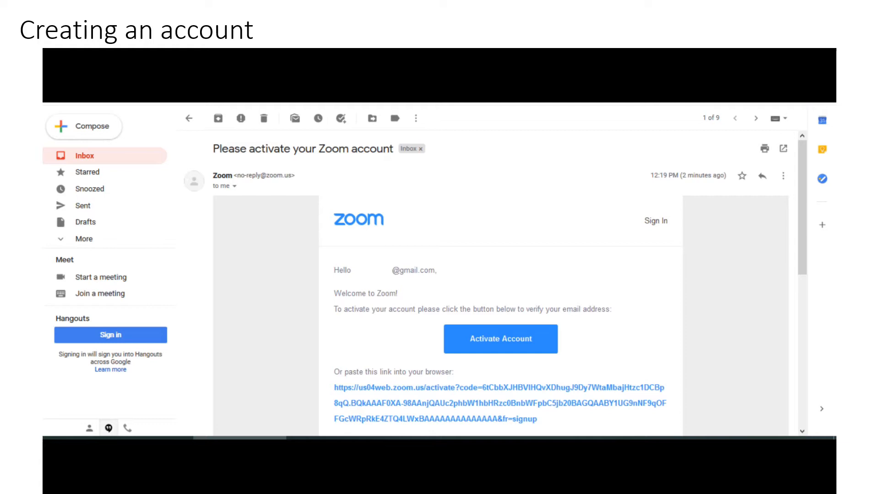
Activate the new Zoom account from the 'Please activate your Zoom account' email.
click(499, 339)
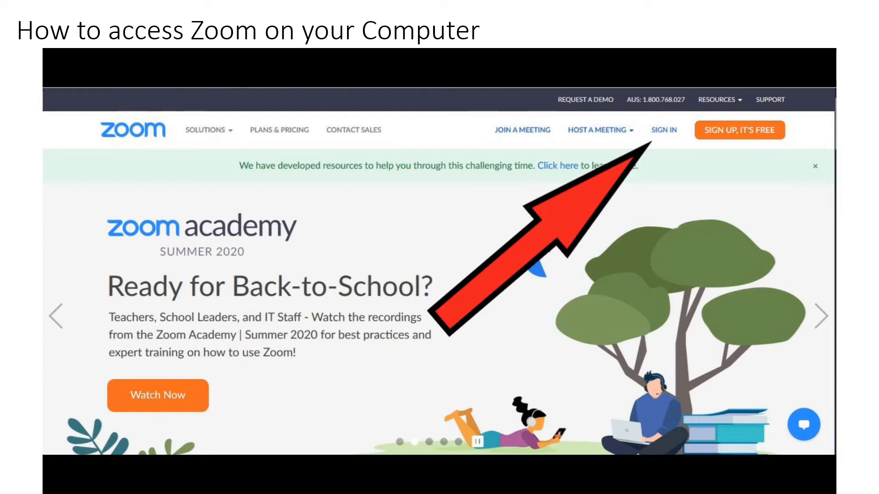
Sign in on zoom.us and reach the Download Zoom Client page via Resources.
click(754, 98)
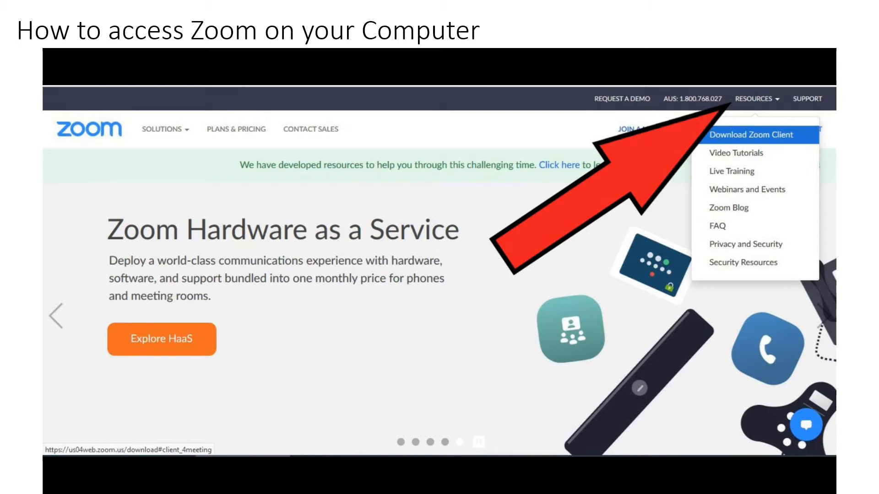
click(752, 135)
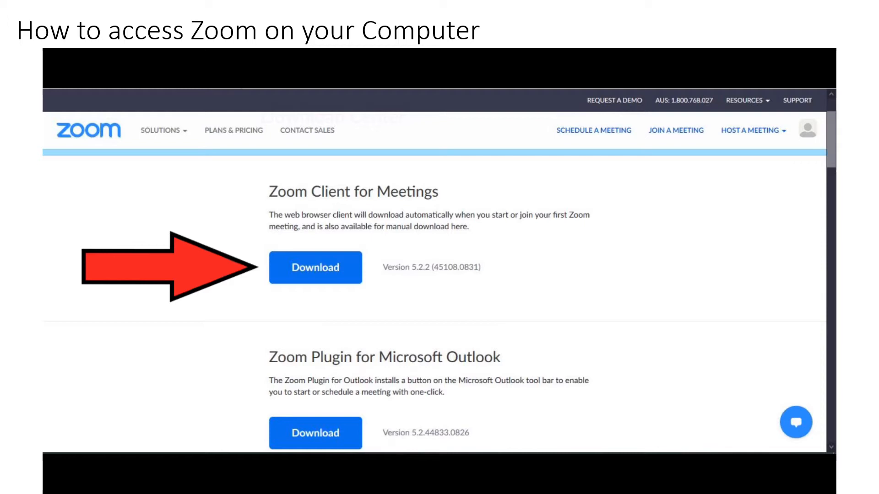
Download and install Zoom Client for Meetings, then begin signing in to the desktop client.
click(315, 268)
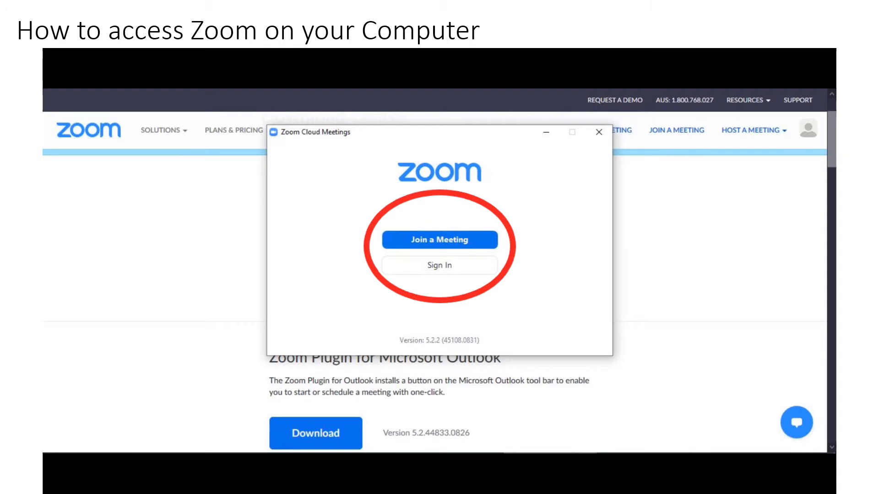
click(439, 265)
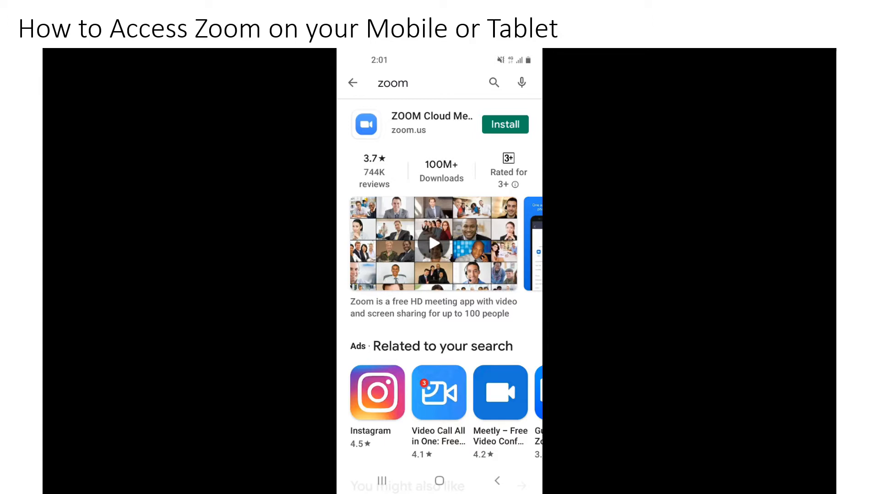
Install ZOOM Cloud Meetings on the phone from its Play Store listing.
click(503, 124)
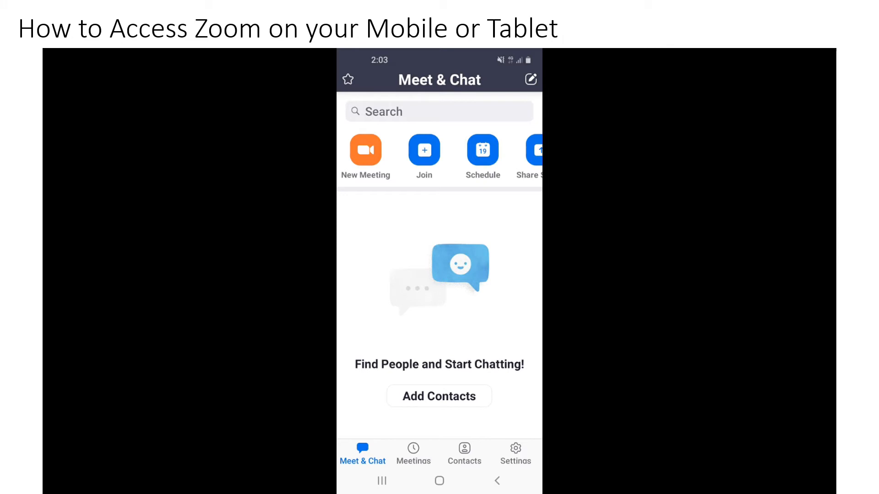
Switch the Zoom mobile app to its Contacts section from the bottom bar.
click(465, 454)
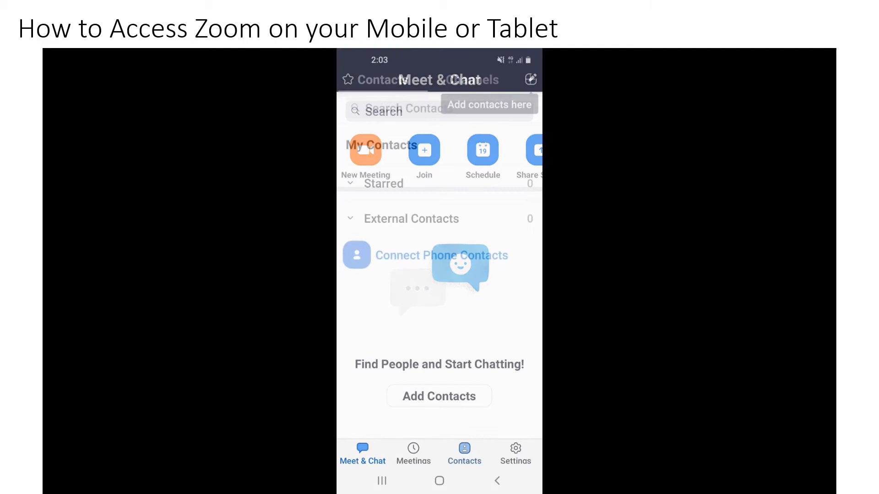
click(463, 455)
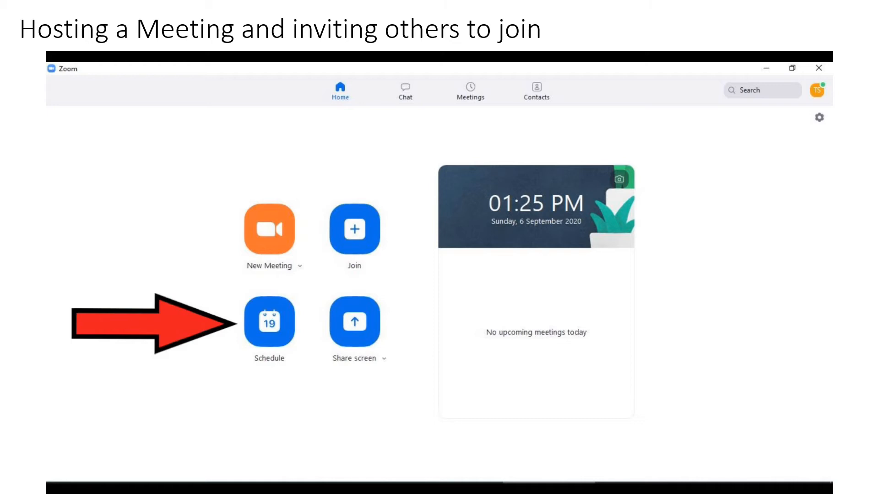
Schedule Tech Savvy Seniors' Zoom Meeting for Sunday 6 September 2020, 2:00 PM, with Waiting Room, and save it.
click(269, 322)
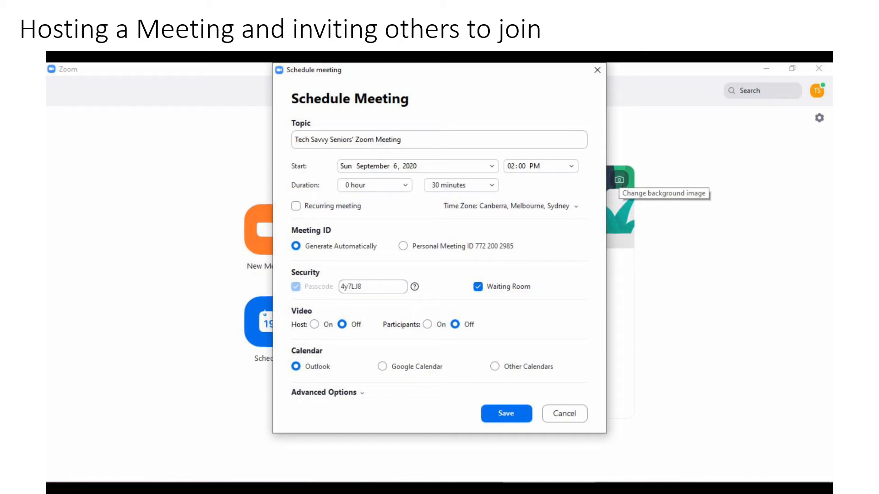
click(505, 414)
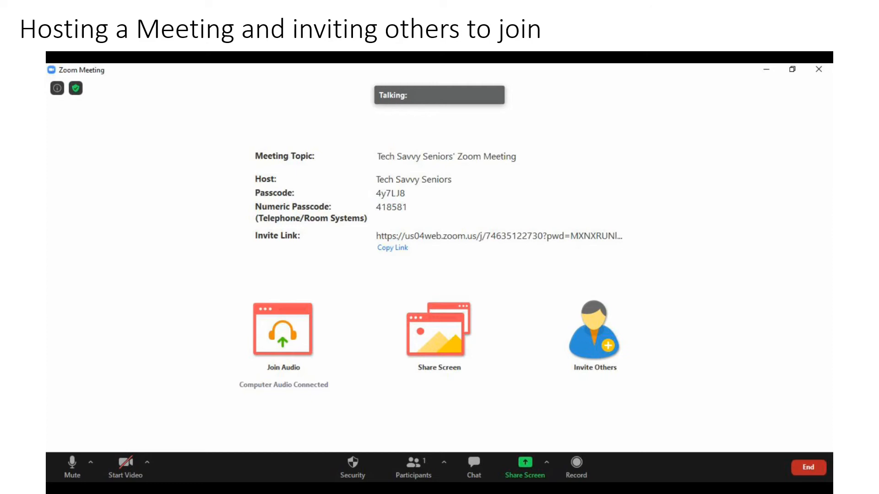
Share the started meeting's invitation with others via Invite Others.
click(593, 333)
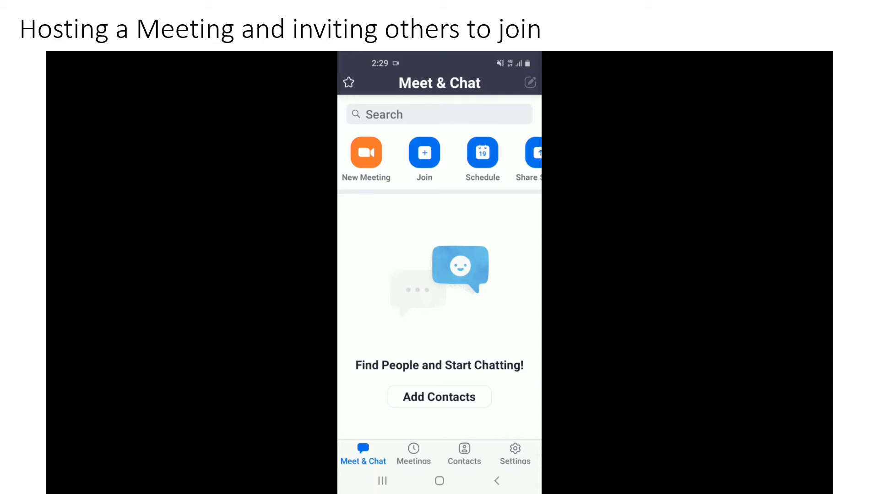
Begin joining a meeting from the phone's Meet & Chat screen.
click(413, 454)
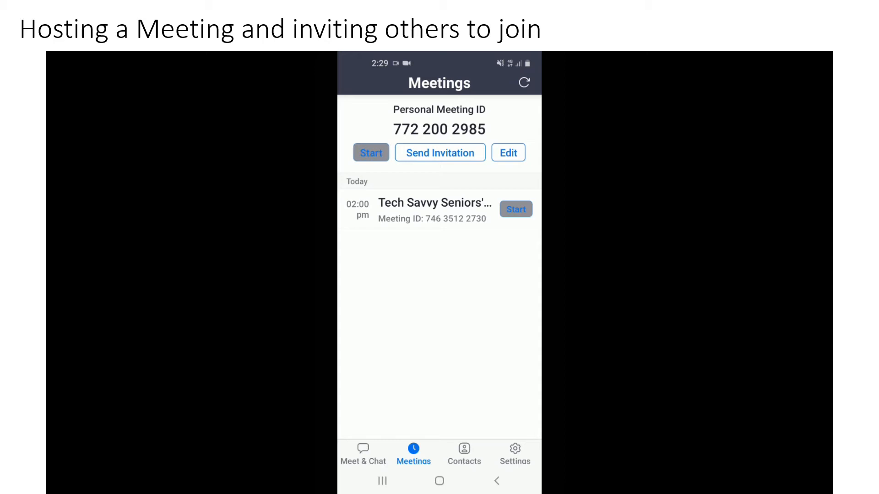
Start the scheduled meeting on the phone and allow Zoom to record audio.
click(371, 152)
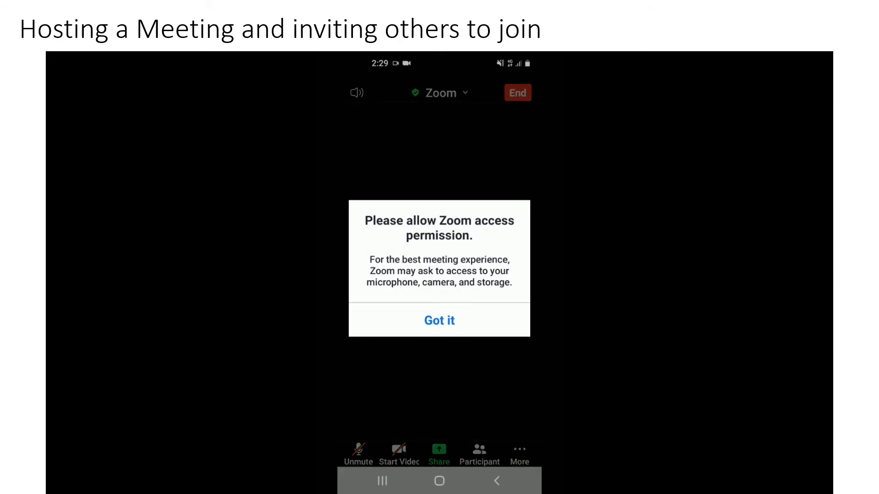
click(438, 320)
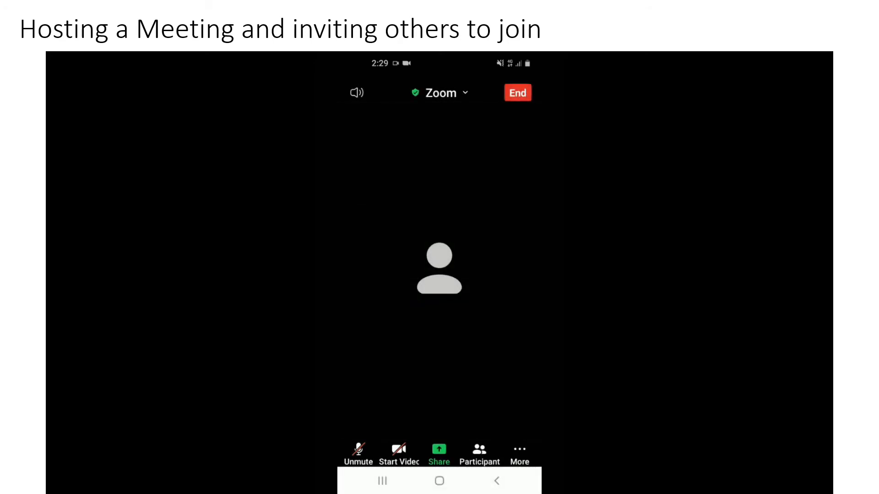
click(358, 454)
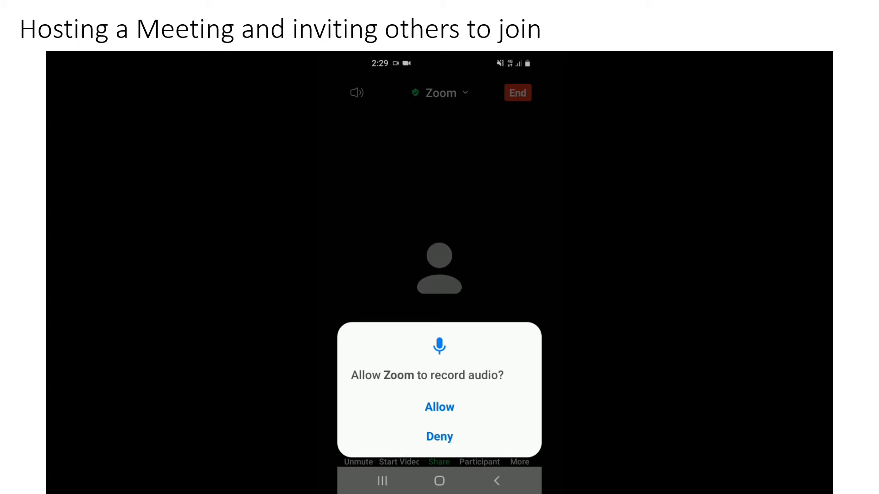
click(439, 406)
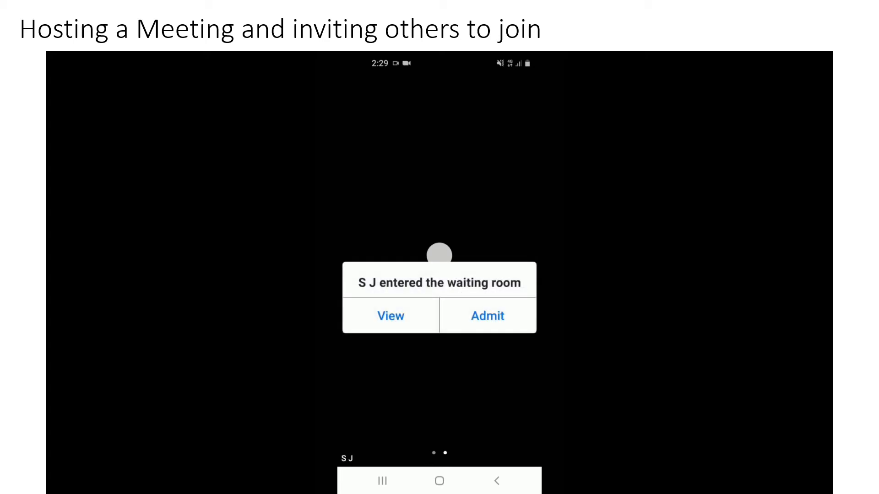
Admit S J from the waiting room into the phone-hosted meeting.
click(486, 316)
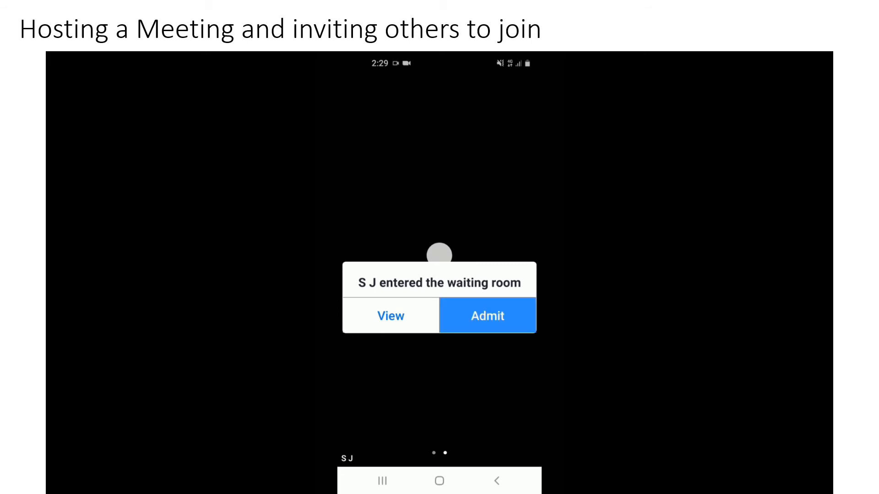
click(486, 316)
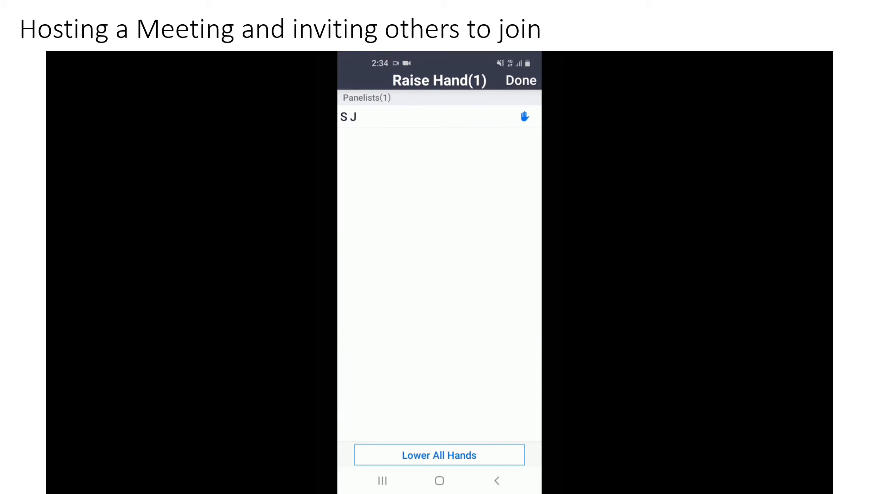
Select the participant whose hand is raised from the Participants list.
click(438, 116)
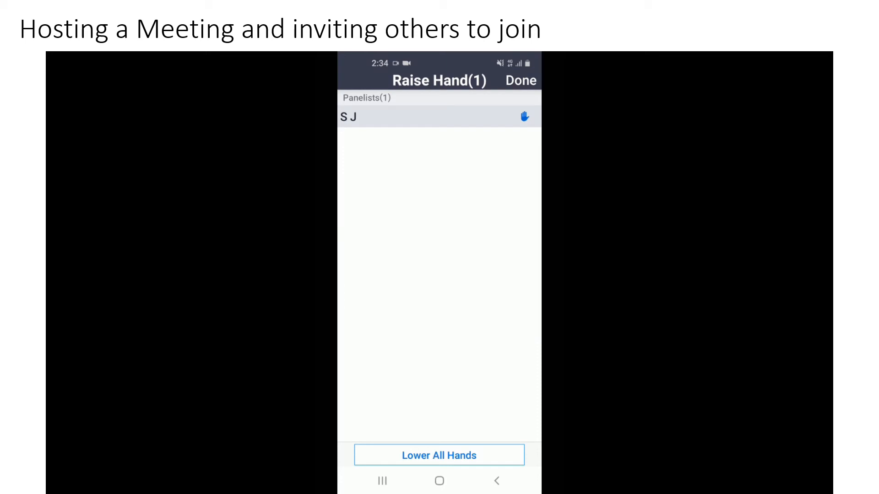
click(439, 116)
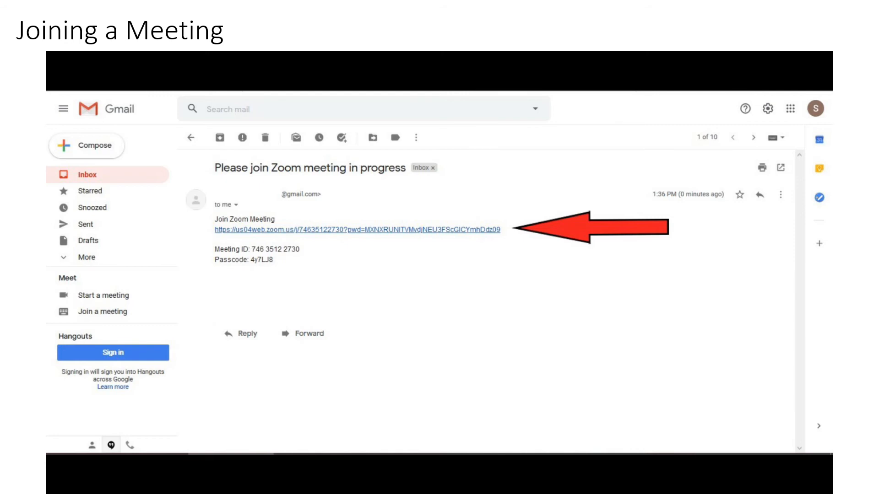
Follow the Join Zoom Meeting URL in the 'Please join Zoom meeting in progress' email.
click(356, 229)
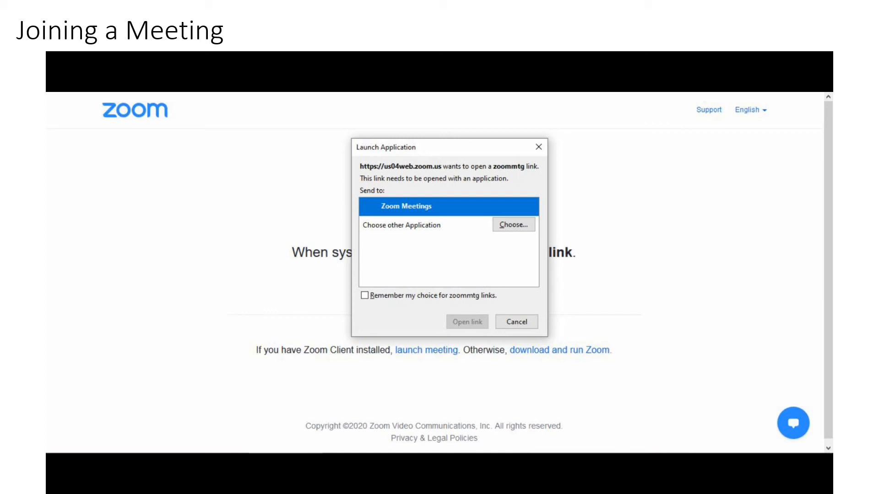
Launch the meeting link in the Zoom Meetings application from the Launch Application dialog.
click(466, 321)
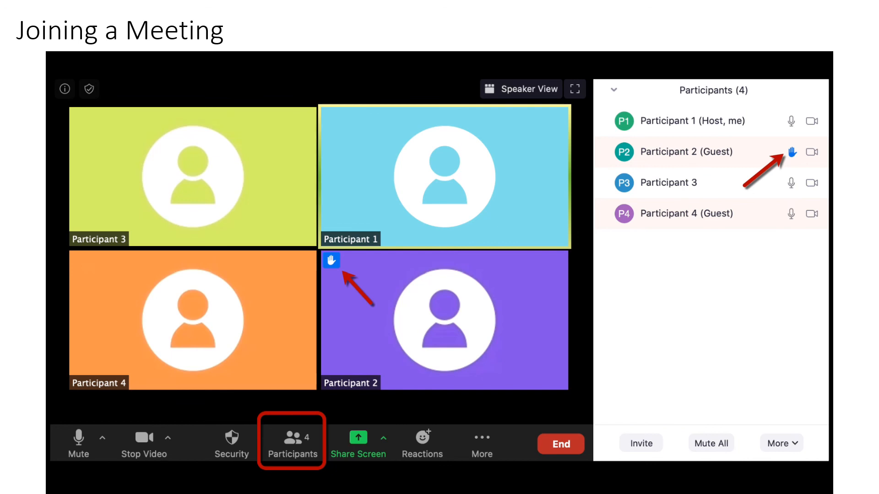
Show the Zoom Group Chat panel in the Tech Savvy Seniors meeting.
click(431, 437)
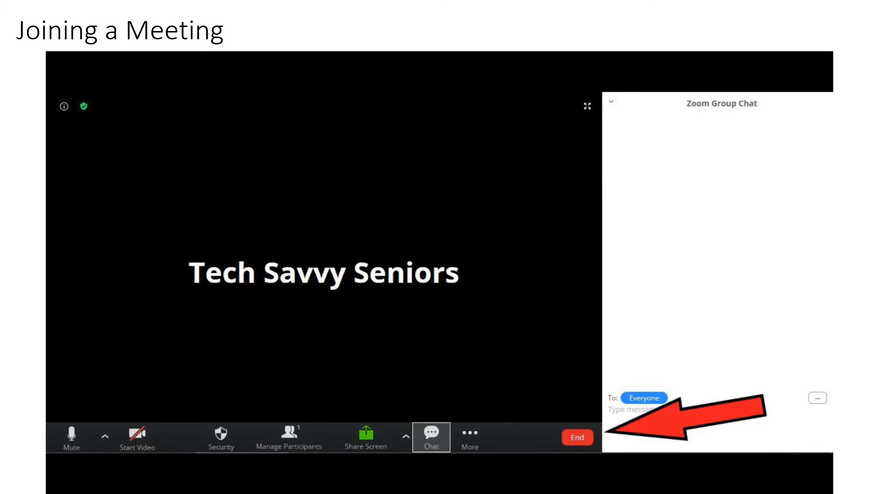